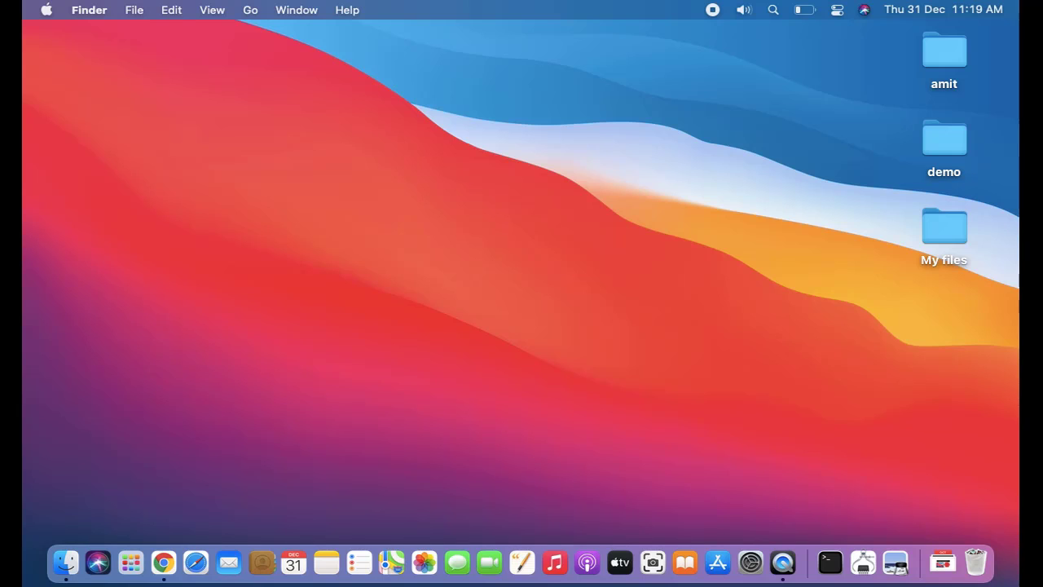
{"action": "mouse_move", "coordinate": [505, 110]}
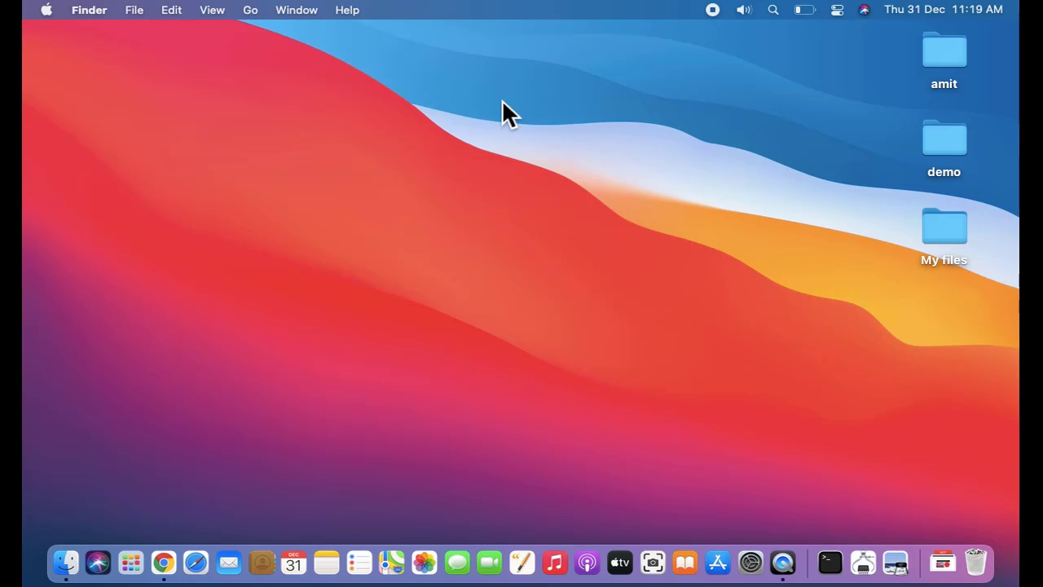
{"action": "mouse_move", "coordinate": [52, 33]}
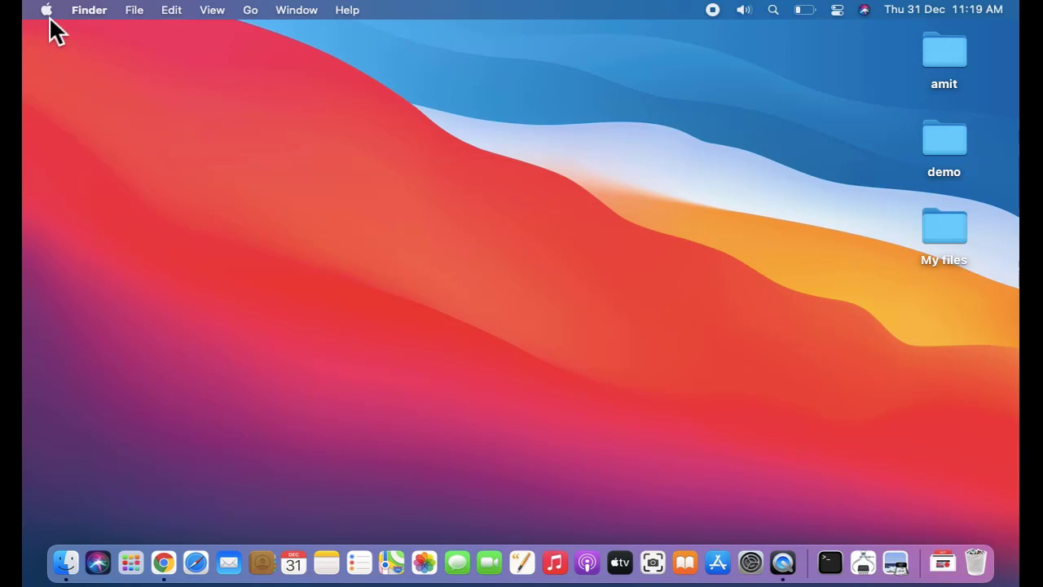
Step: Reveal the Apple menu from the Finder menu bar
{"action": "left_click", "coordinate": [46, 9]}
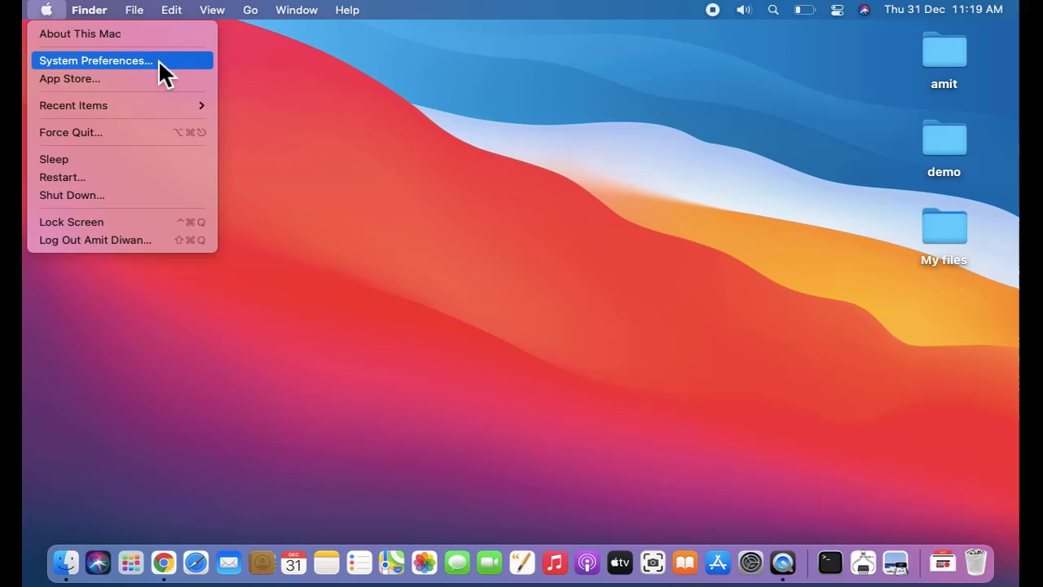
Step: Launch System Preferences from the Apple menu
{"action": "left_click", "coordinate": [95, 60]}
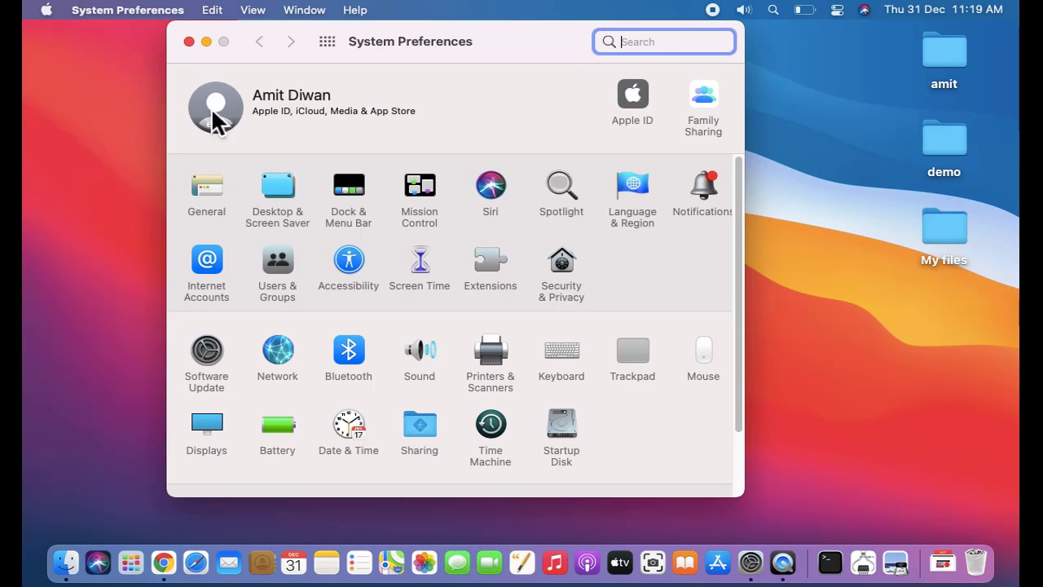
{"action": "mouse_move", "coordinate": [296, 297]}
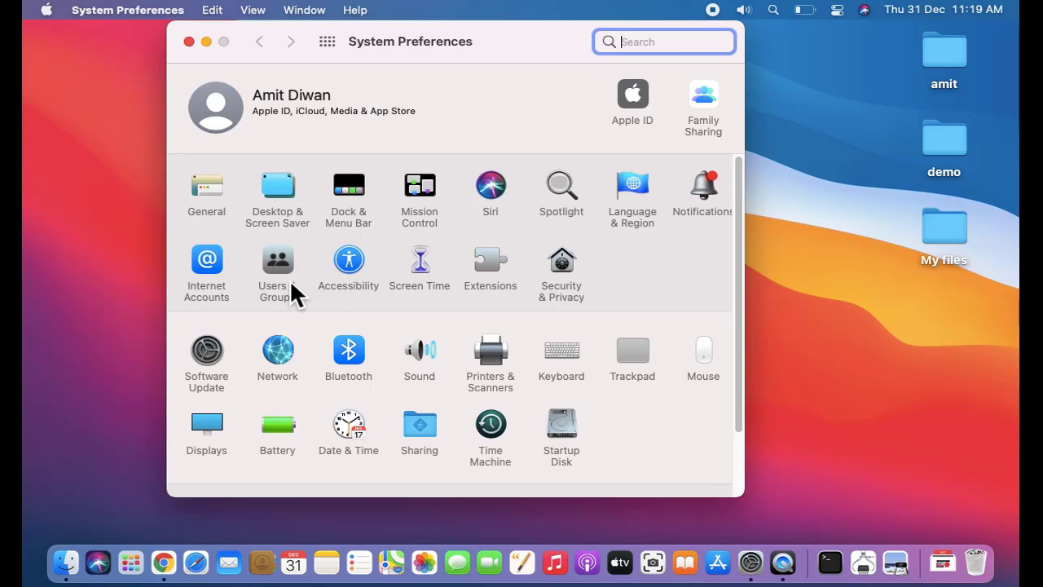
{"action": "mouse_move", "coordinate": [291, 280]}
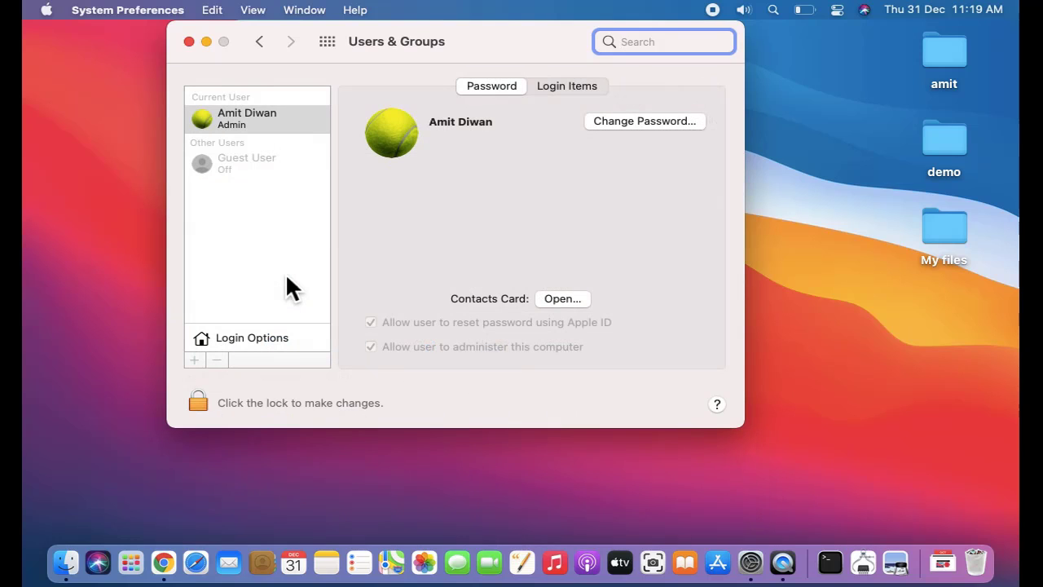
{"action": "mouse_move", "coordinate": [394, 134]}
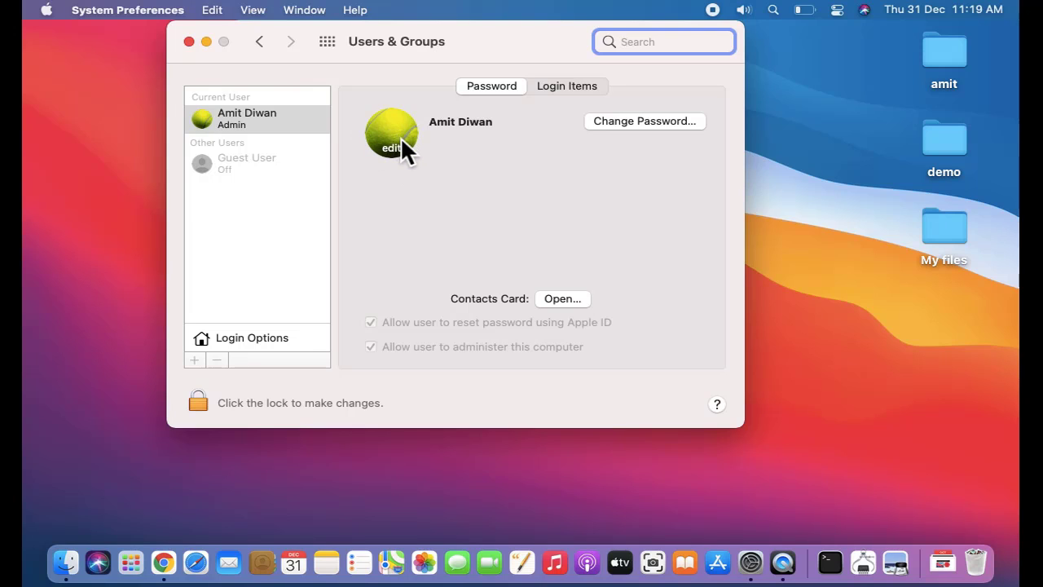
{"action": "mouse_move", "coordinate": [404, 166]}
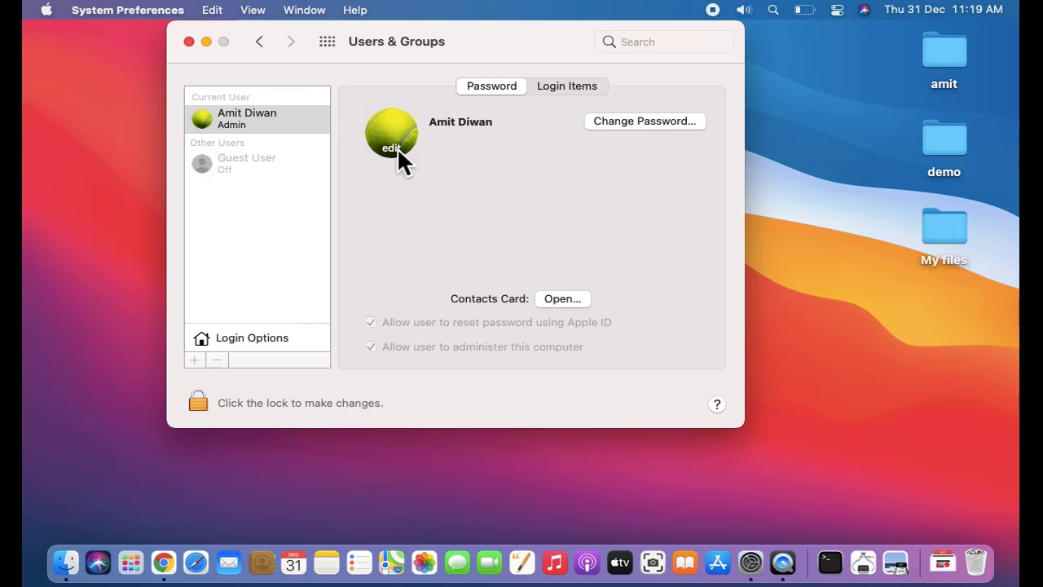
Step: Edit the account picture and zoom out until the whole tennis ball fits the frame
{"action": "left_click", "coordinate": [391, 140]}
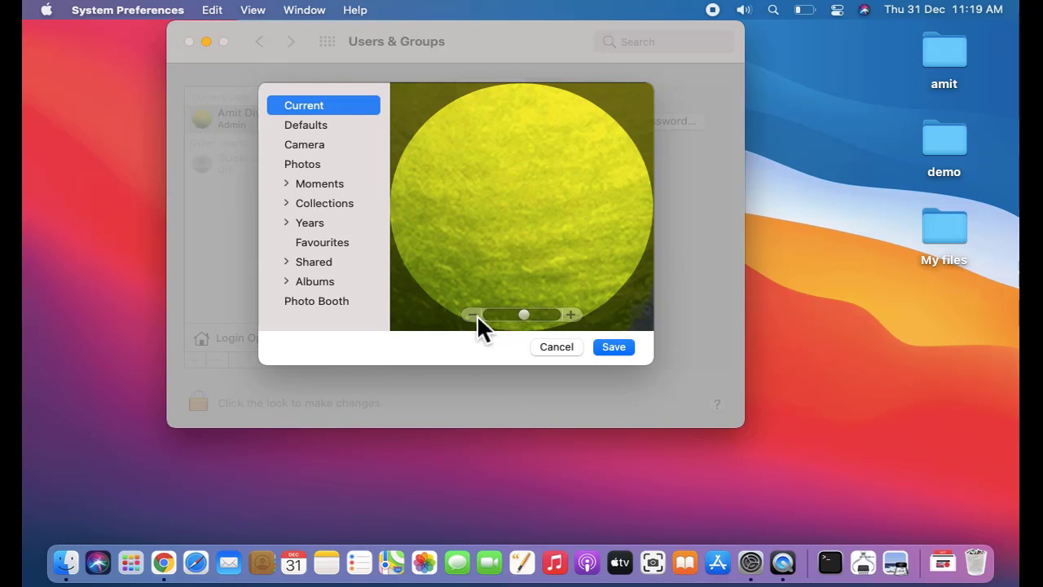
{"action": "left_click_drag", "start_coordinate": [525, 315], "coordinate": [493, 314]}
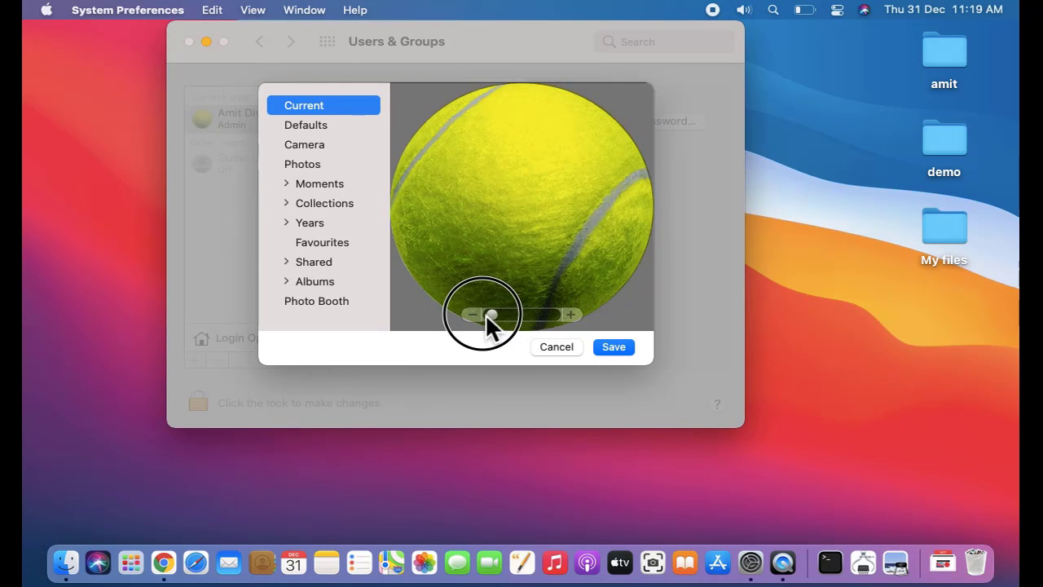
{"action": "left_click_drag", "start_coordinate": [493, 314], "coordinate": [512, 315]}
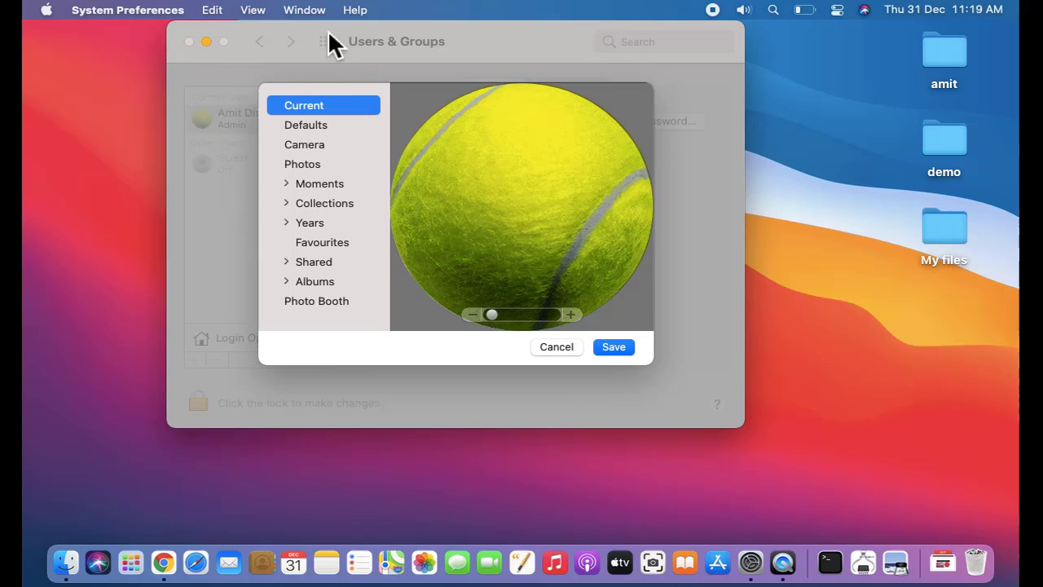
Step: Choose the Earth image from the built-in defaults and save it as the account picture
{"action": "left_click", "coordinate": [306, 124]}
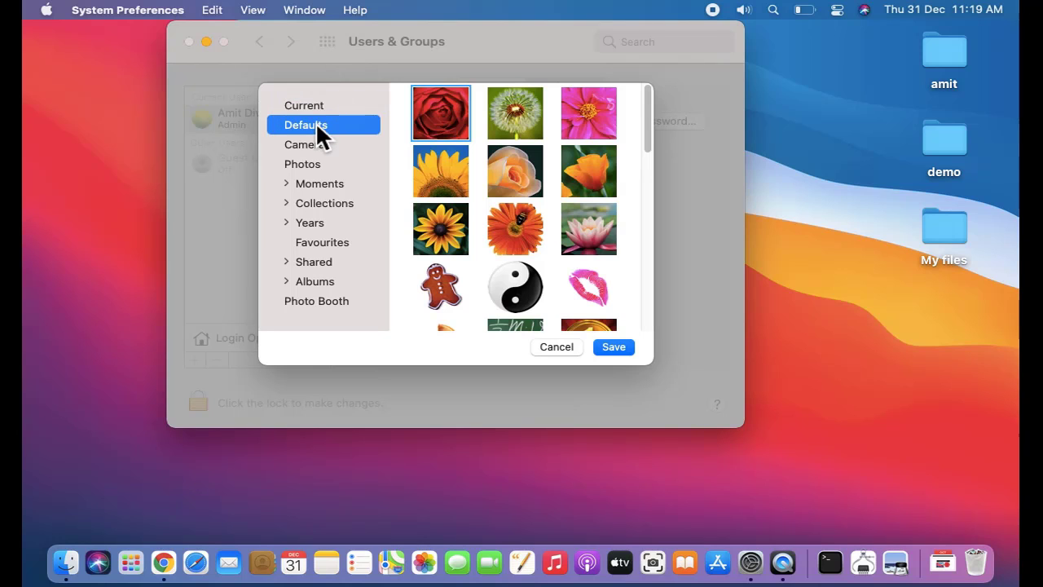
{"action": "scroll", "scroll_direction": "down", "scroll_amount": 3}
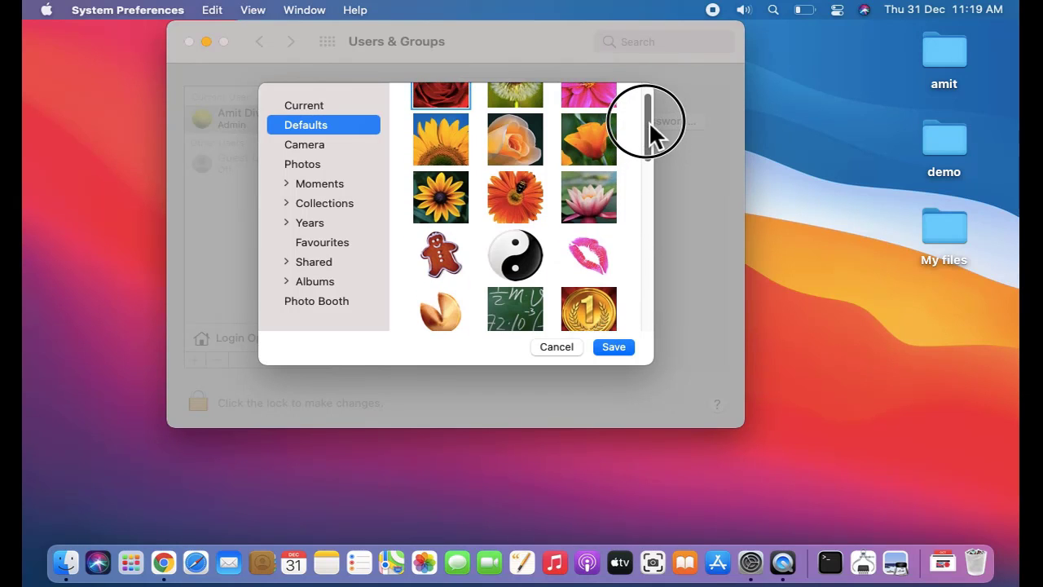
{"action": "scroll", "scroll_direction": "down", "scroll_amount": 3}
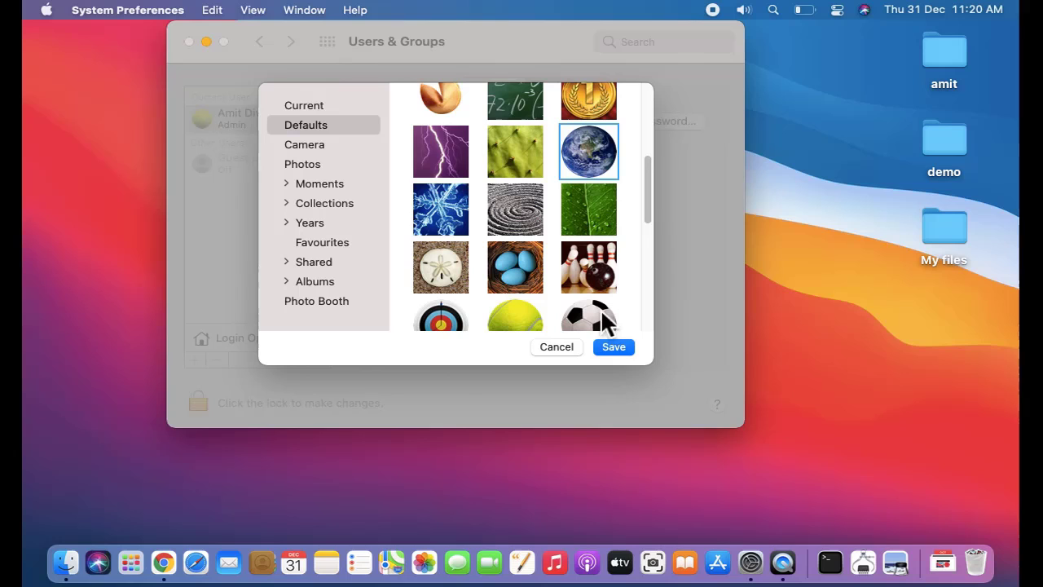
{"action": "left_click", "coordinate": [613, 346]}
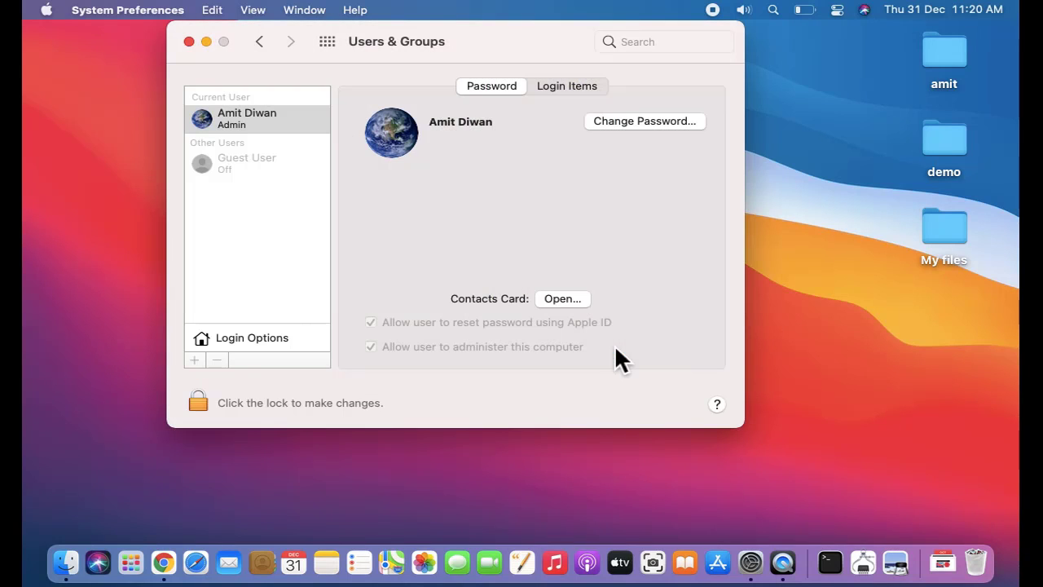
{"action": "mouse_move", "coordinate": [395, 150]}
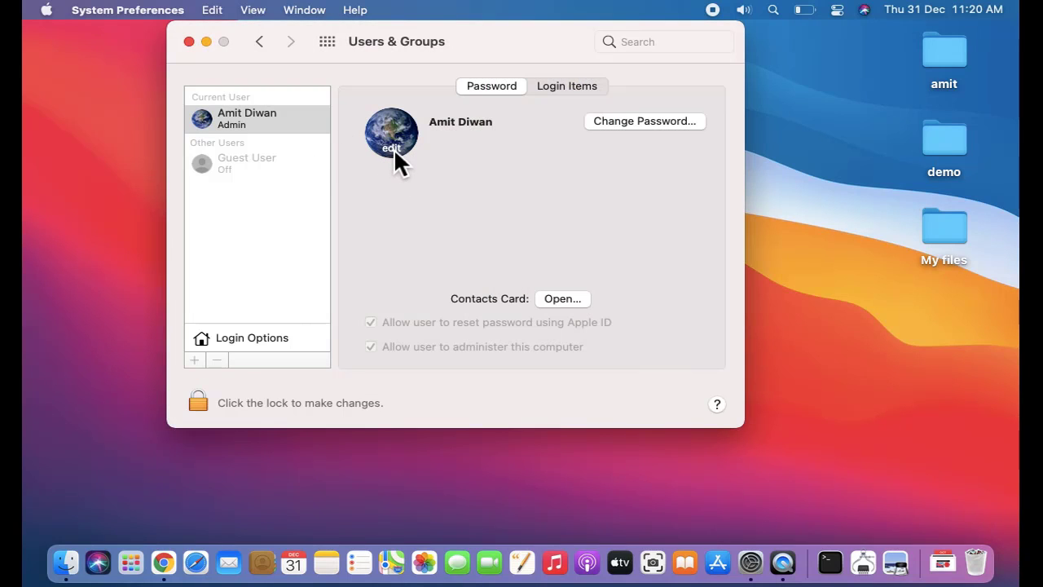
Step: Edit the account picture again, try the Camera source, then switch to the Photos library
{"action": "left_click", "coordinate": [391, 140]}
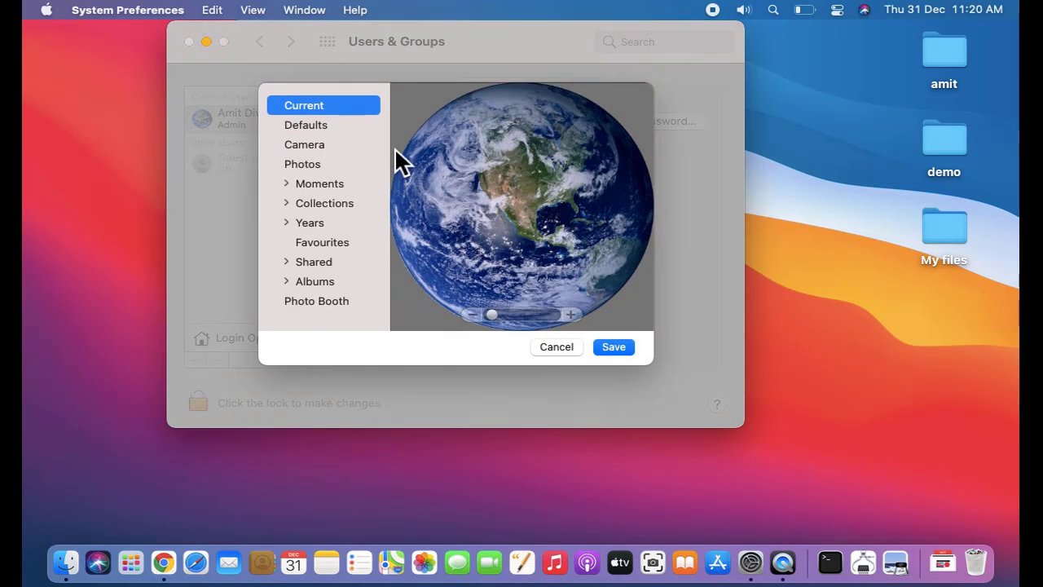
{"action": "mouse_move", "coordinate": [349, 160]}
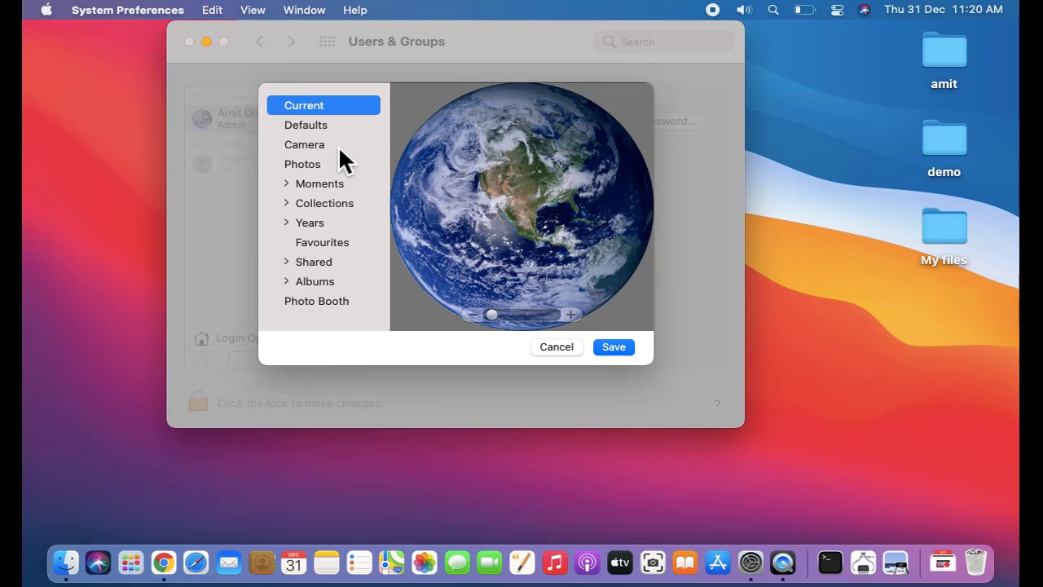
{"action": "left_click", "coordinate": [304, 143]}
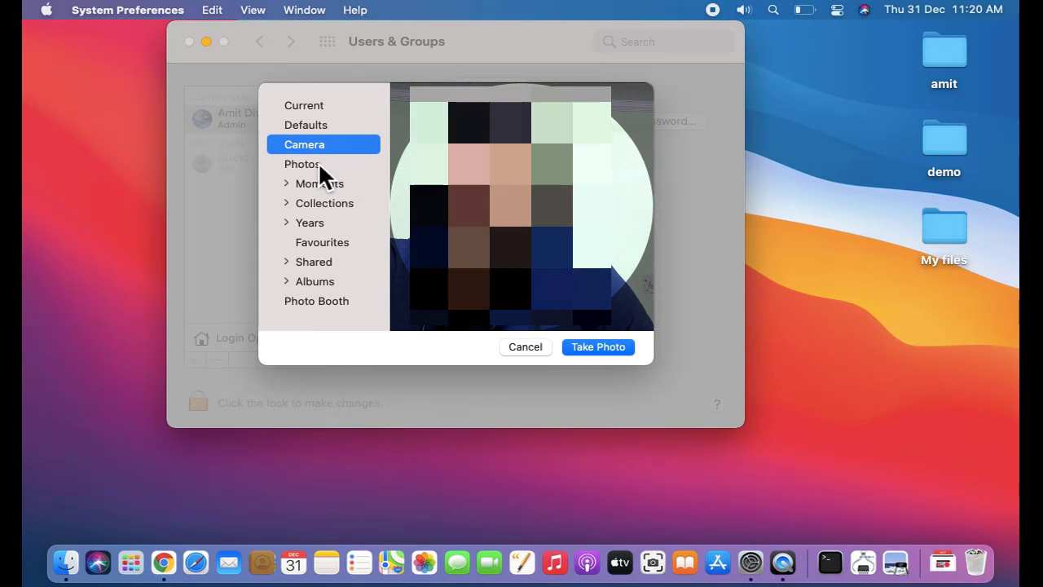
{"action": "left_click", "coordinate": [303, 163]}
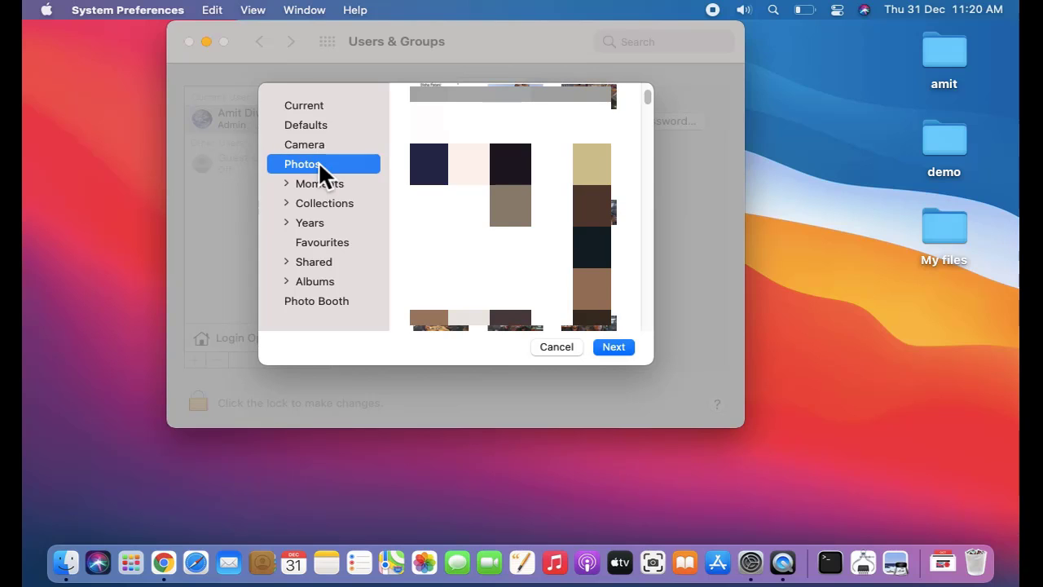
Step: Scroll the Photos library and pick the Halloween mask photo as the new picture
{"action": "left_click_drag", "start_coordinate": [646, 106], "coordinate": [646, 106]}
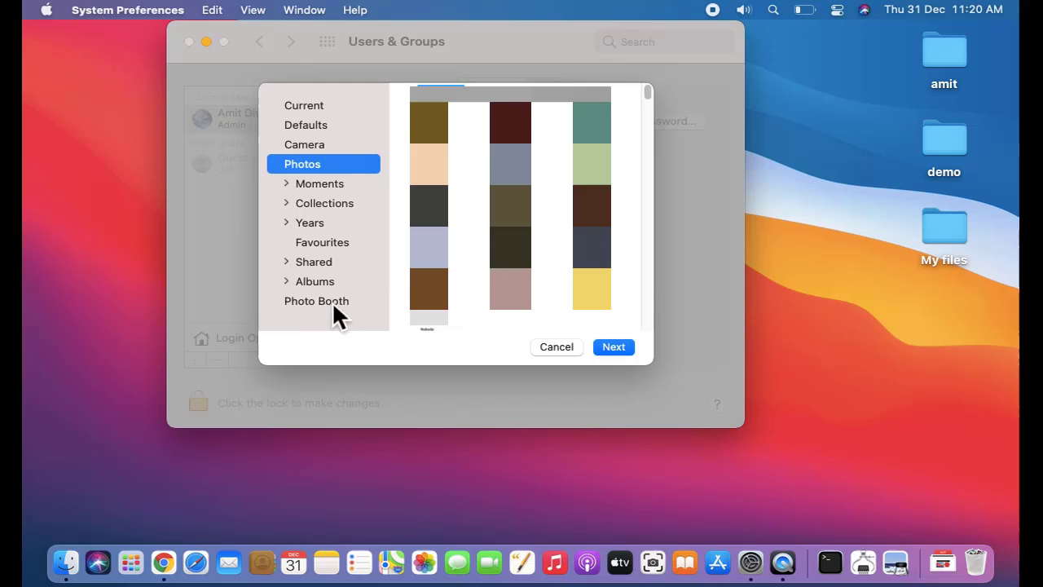
{"action": "mouse_move", "coordinate": [334, 160]}
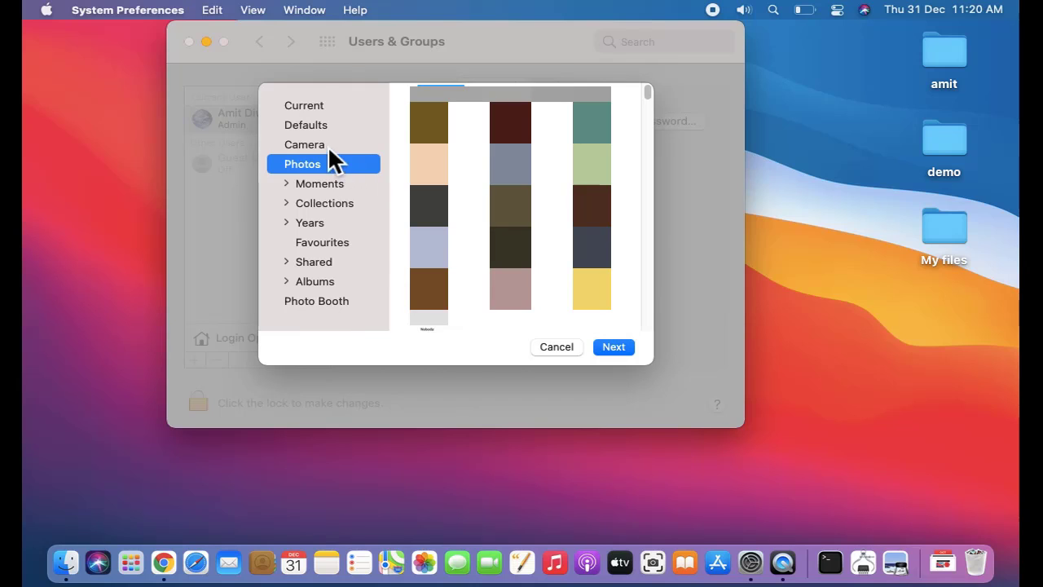
{"action": "scroll", "scroll_direction": "down", "scroll_amount": 3}
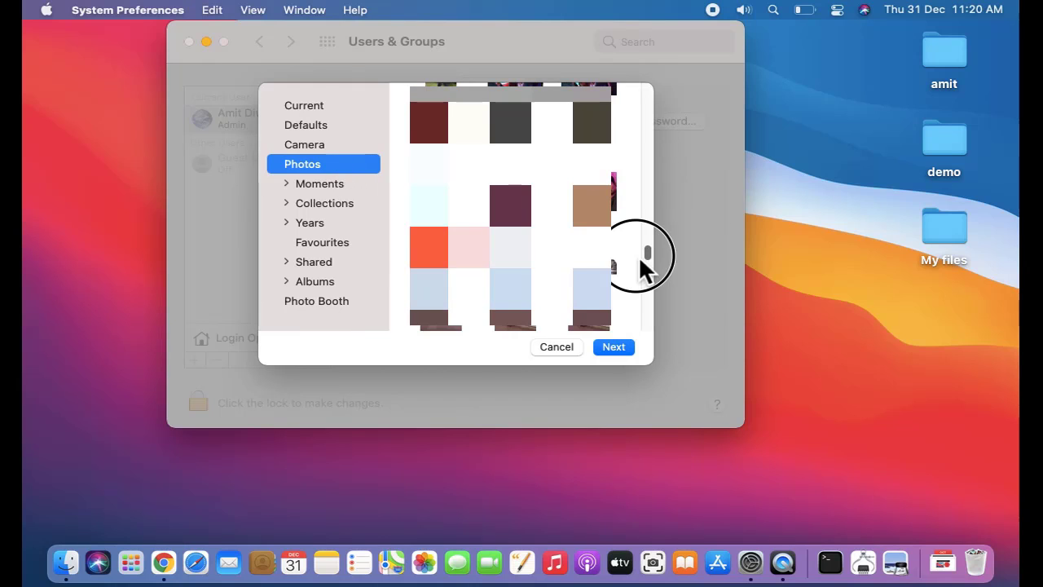
{"action": "scroll", "scroll_direction": "down", "scroll_amount": 3}
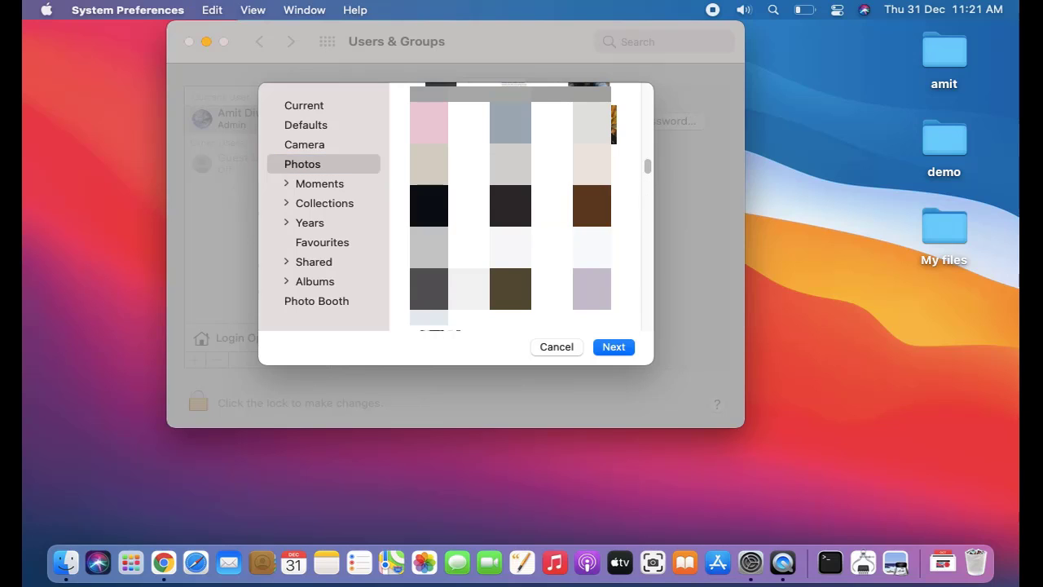
{"action": "left_click", "coordinate": [303, 104]}
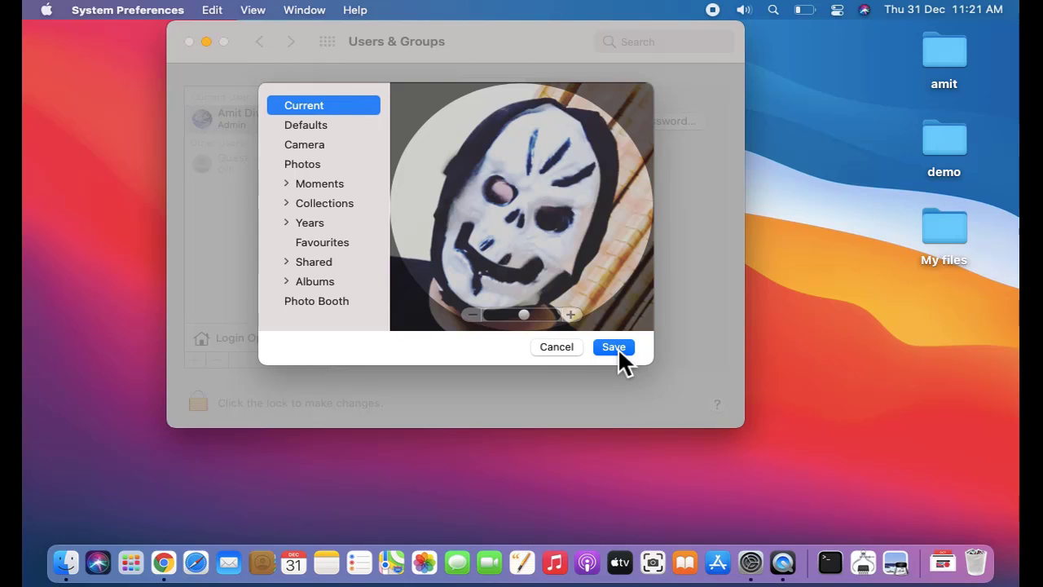
Step: Save the Halloween mask photo as the account picture
{"action": "left_click", "coordinate": [613, 346]}
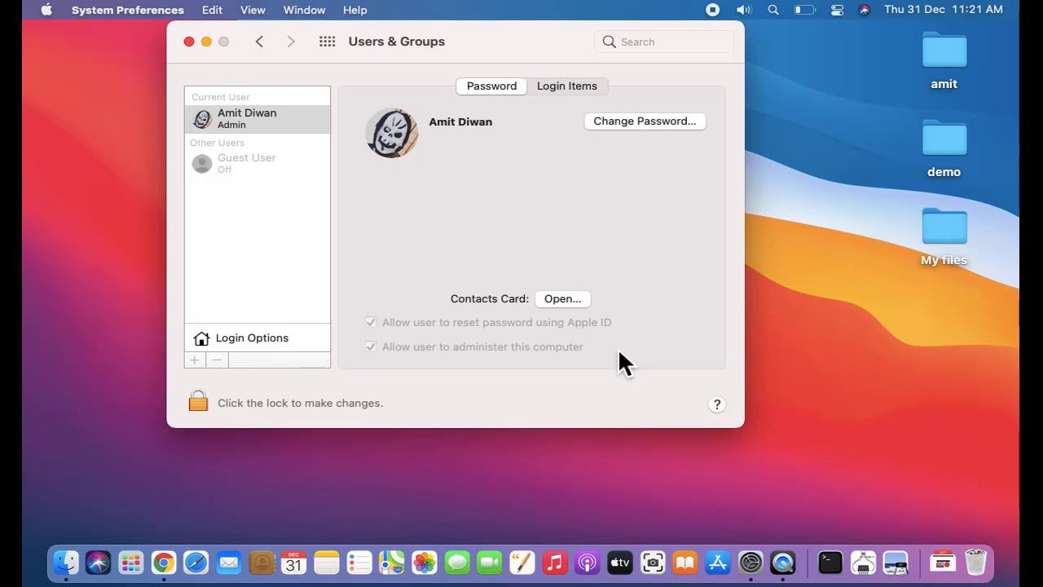
{"action": "mouse_move", "coordinate": [391, 144]}
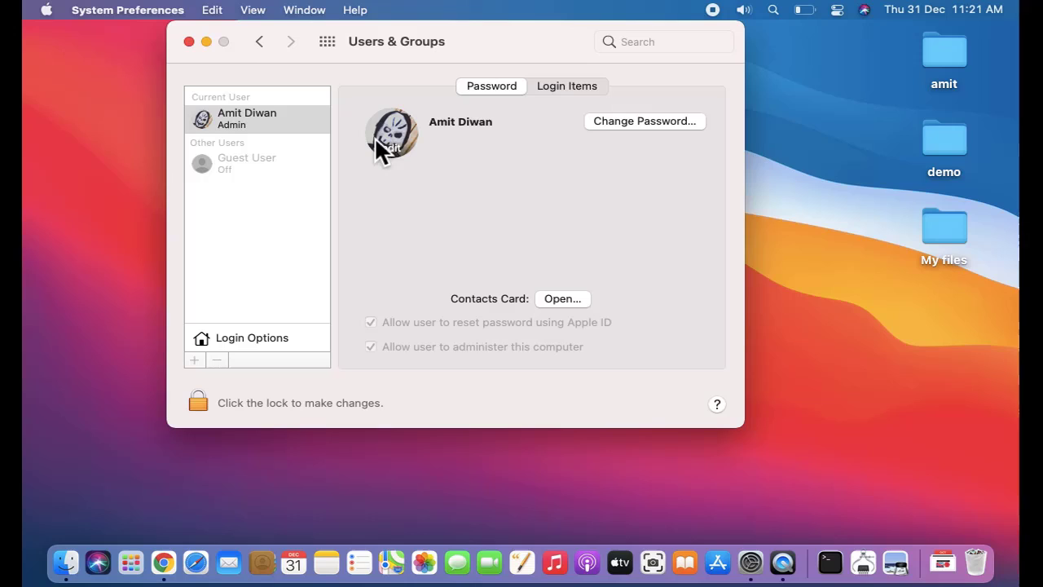
{"action": "mouse_move", "coordinate": [507, 248]}
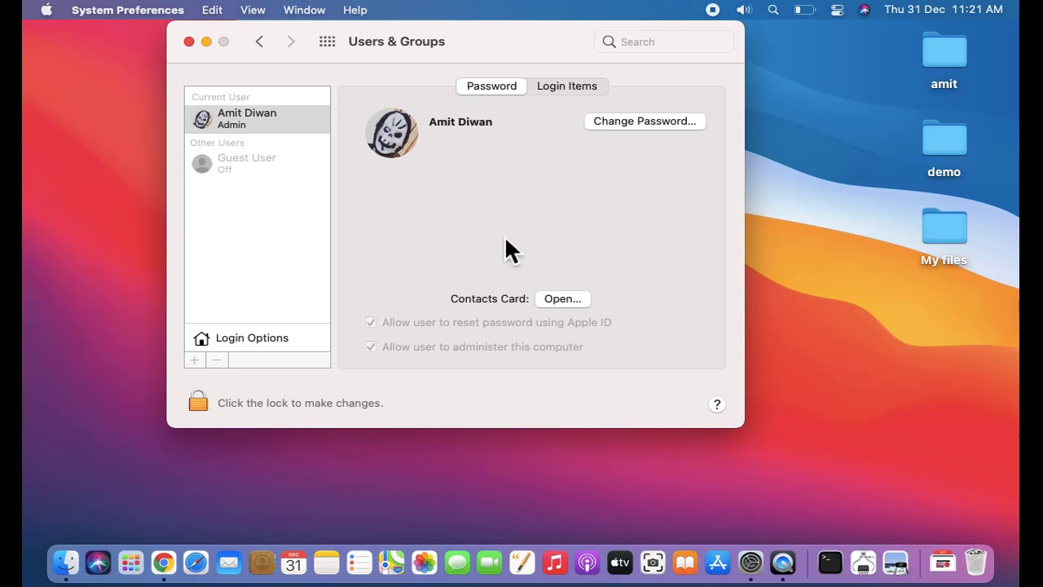